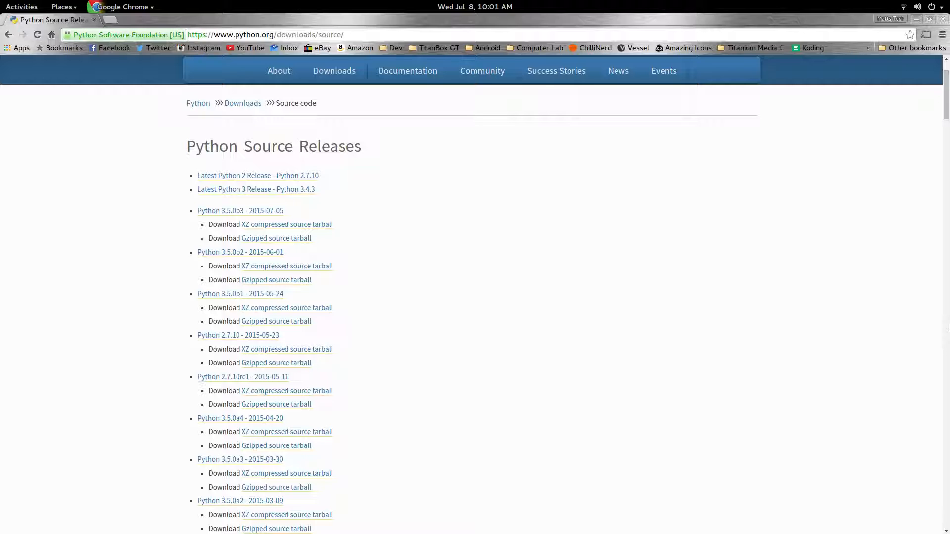
mouse_move(578, 290)
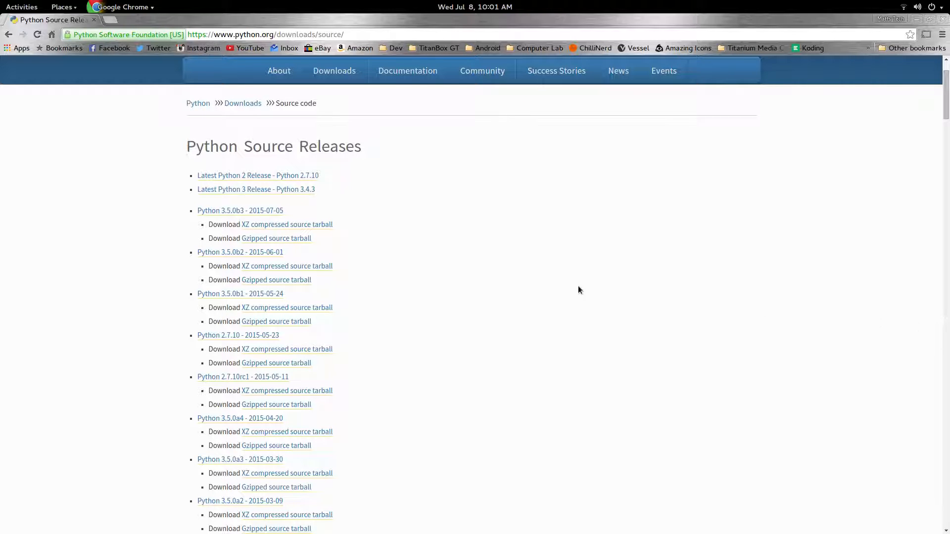
mouse_move(261, 79)
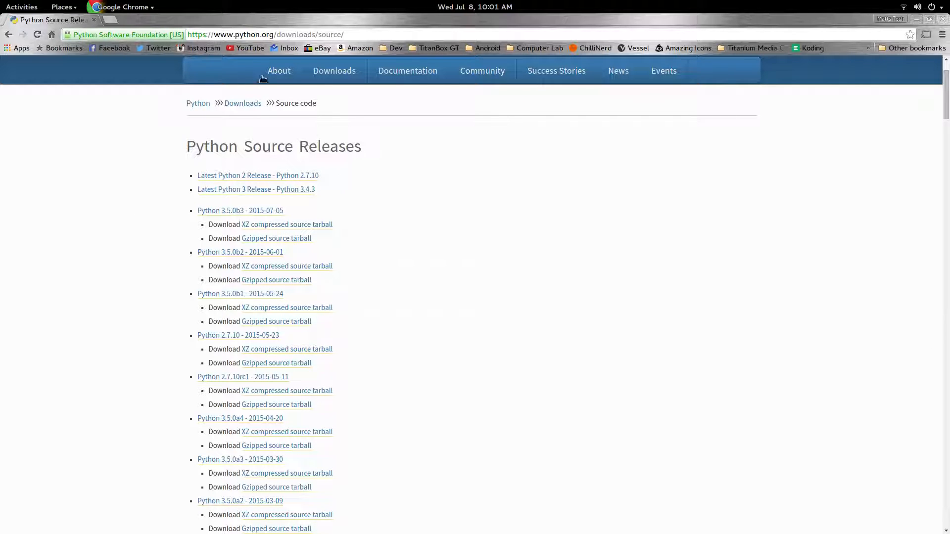
mouse_move(588, 282)
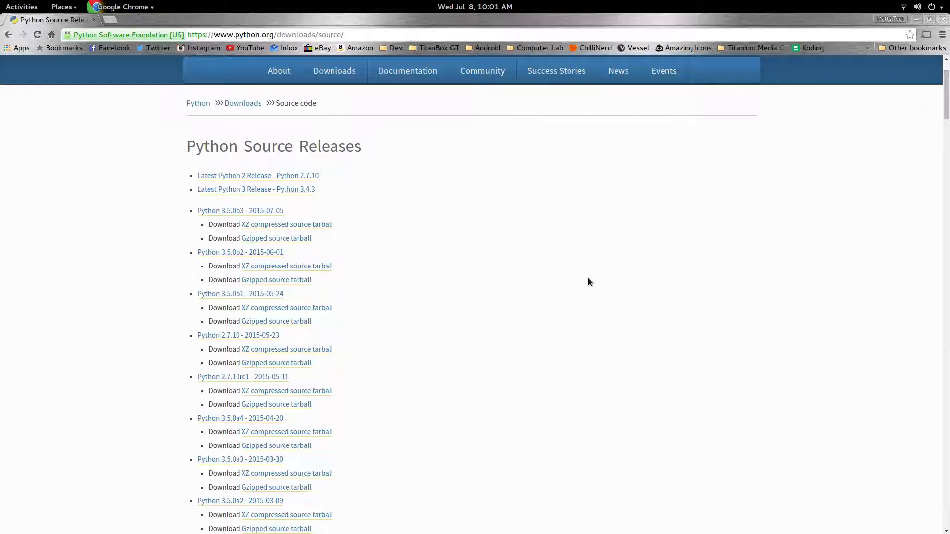
mouse_move(411, 226)
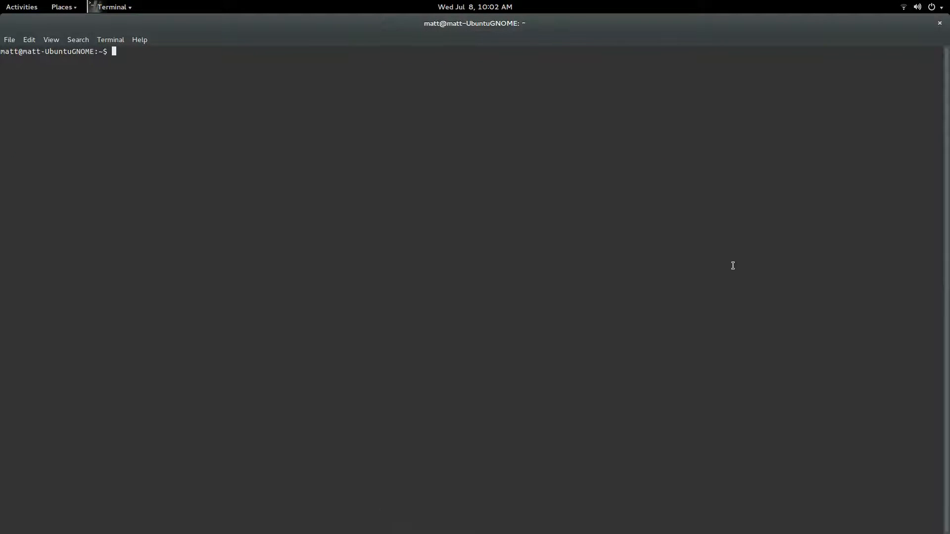
- Change into the Python-3.5.0b2 source directory with cd Python-3.5.0b2/
type("cd")
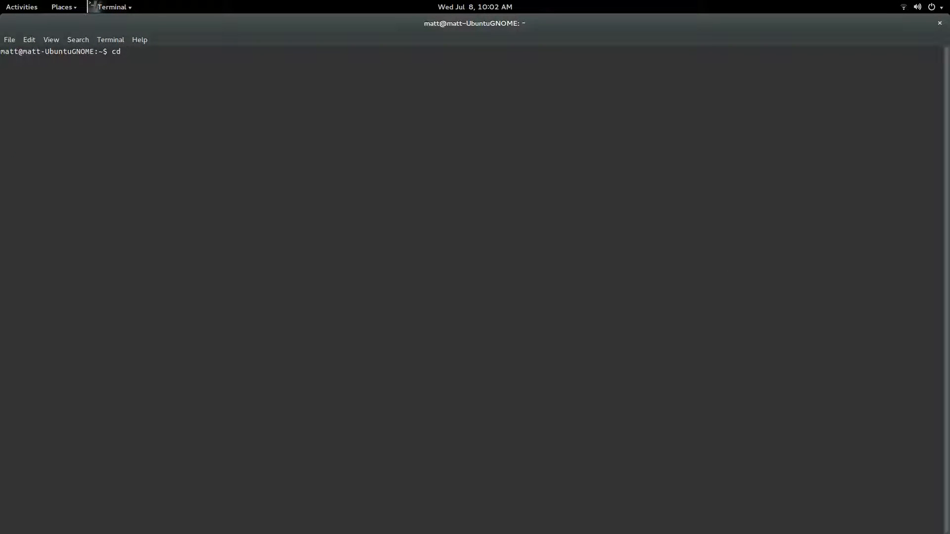
type("Python-3.5.0b2/")
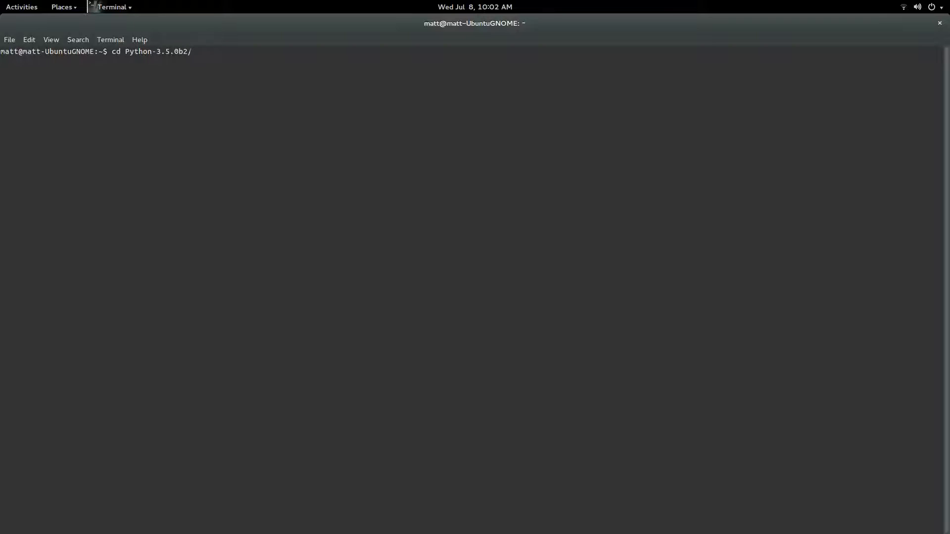
key("Return")
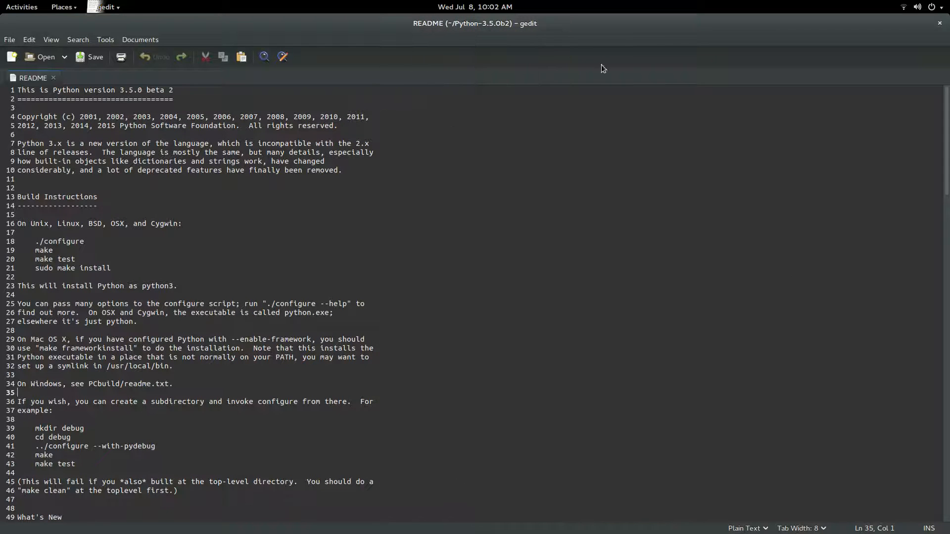
mouse_move(225, 211)
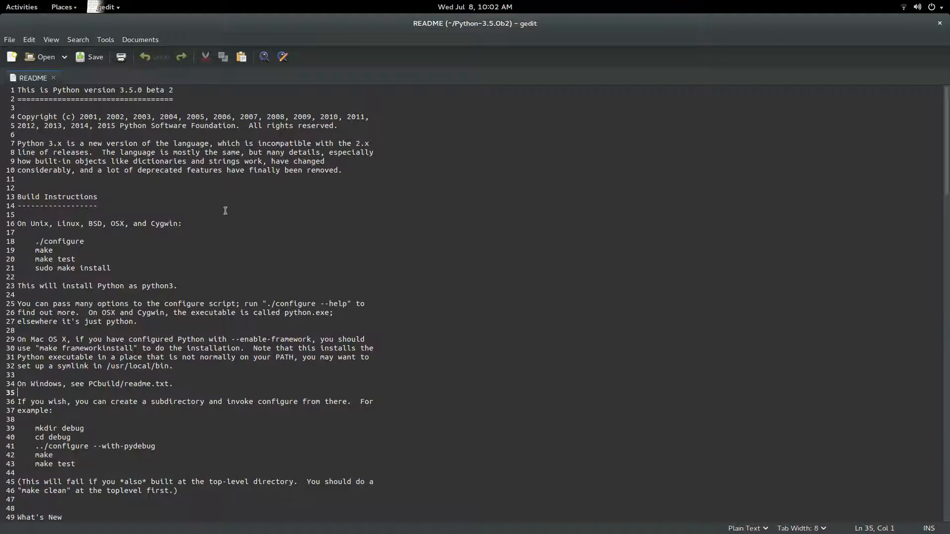
- After reading the README's build instructions, run ./configure in the Python-3.5.0b2 directory
scroll("down", 3)
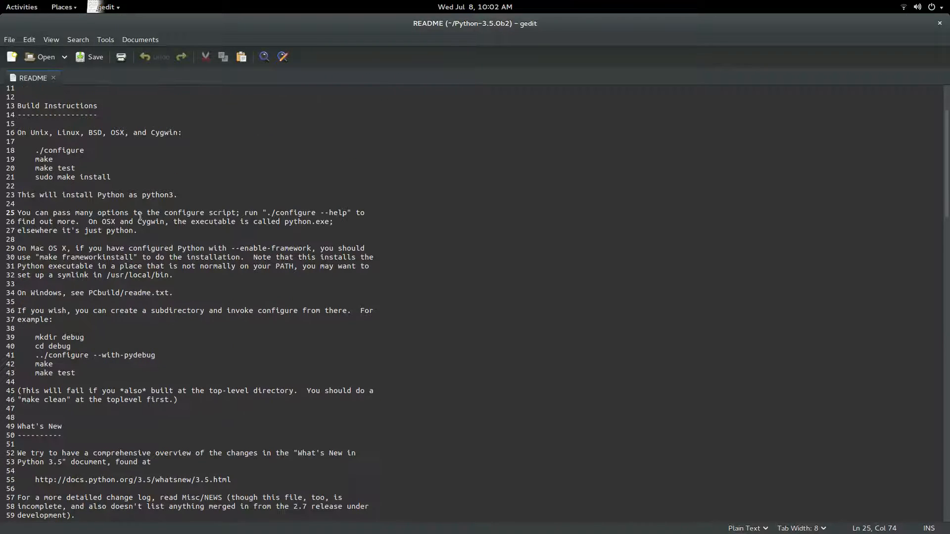
left_click(61, 151)
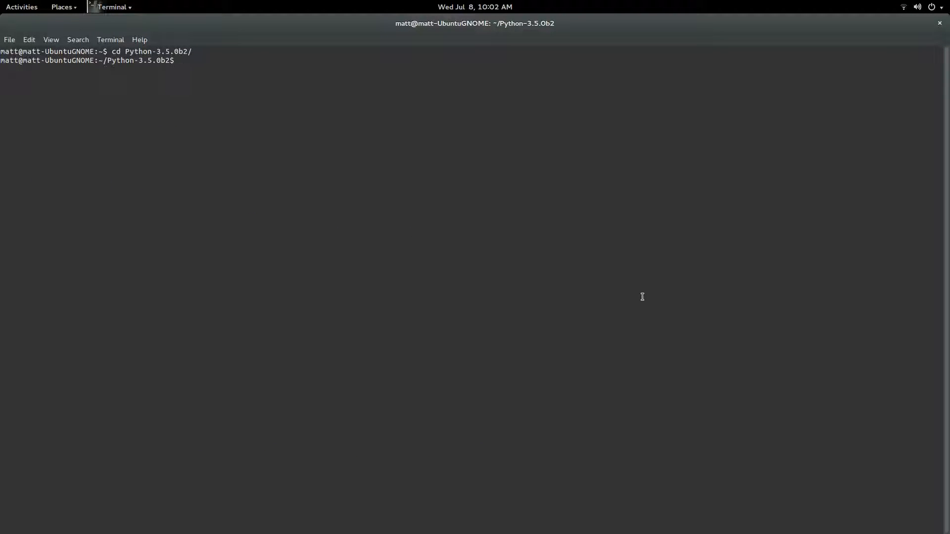
type("./co")
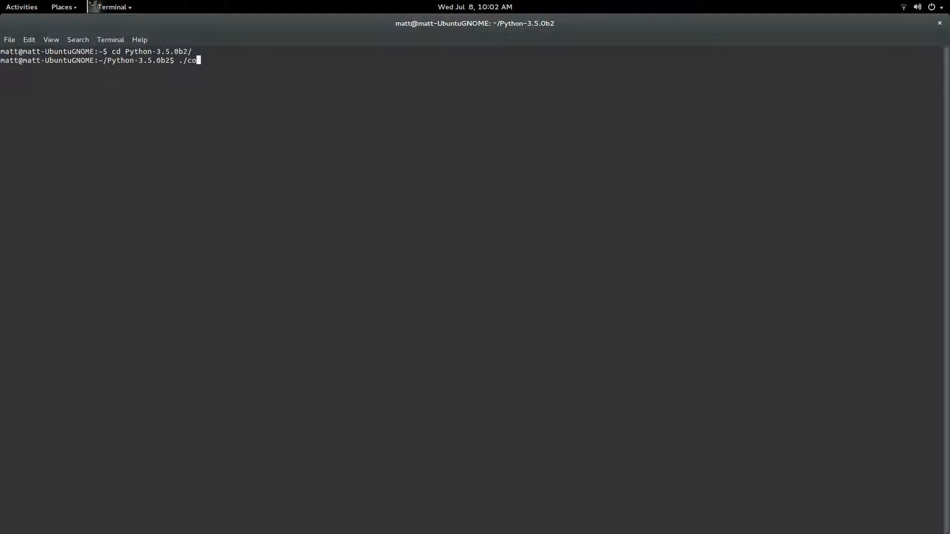
type("nfigure")
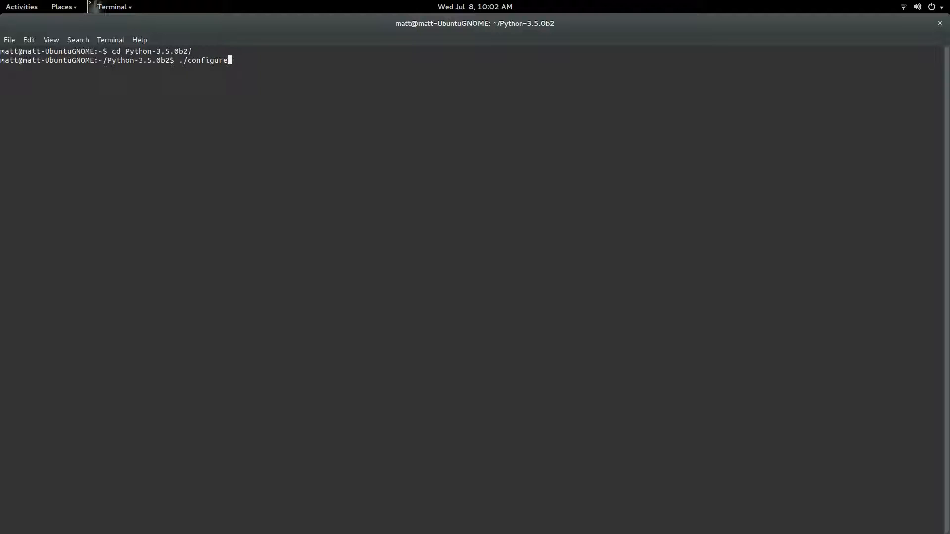
key("Return")
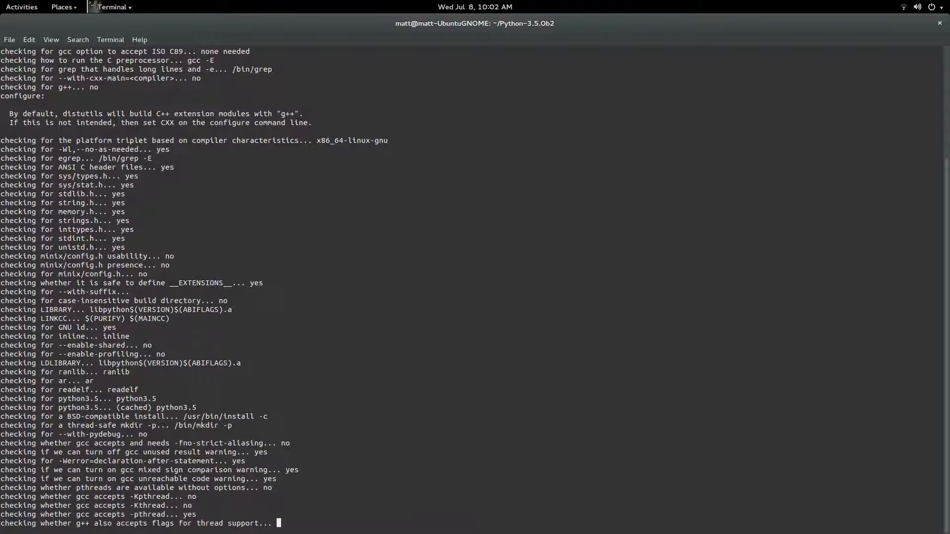
- Follow the ./configure output as it checks system headers and library functions
scroll("down", 3)
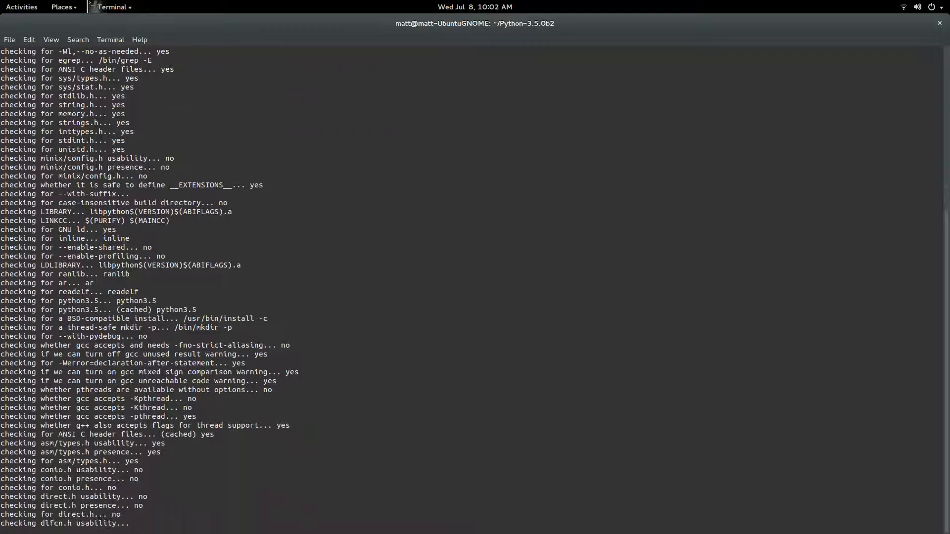
scroll("down", 3)
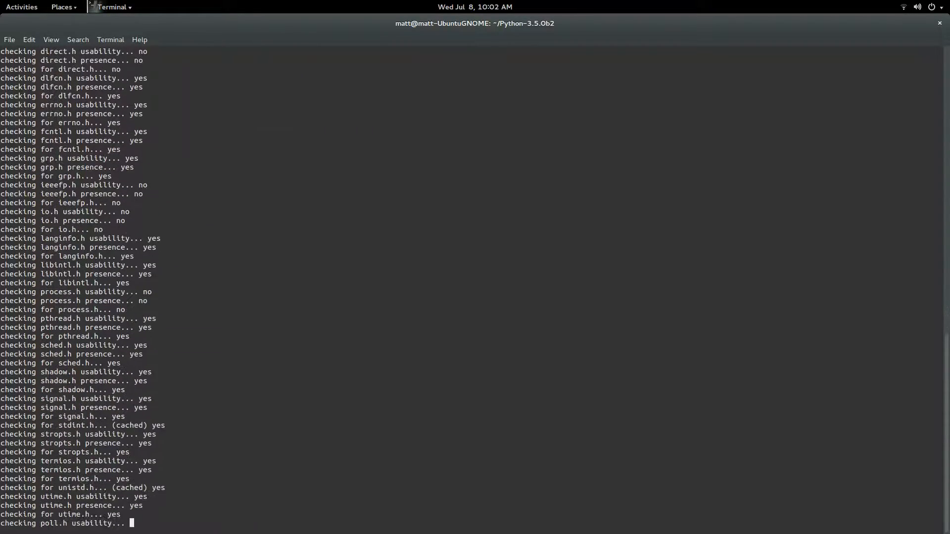
scroll("down", 3)
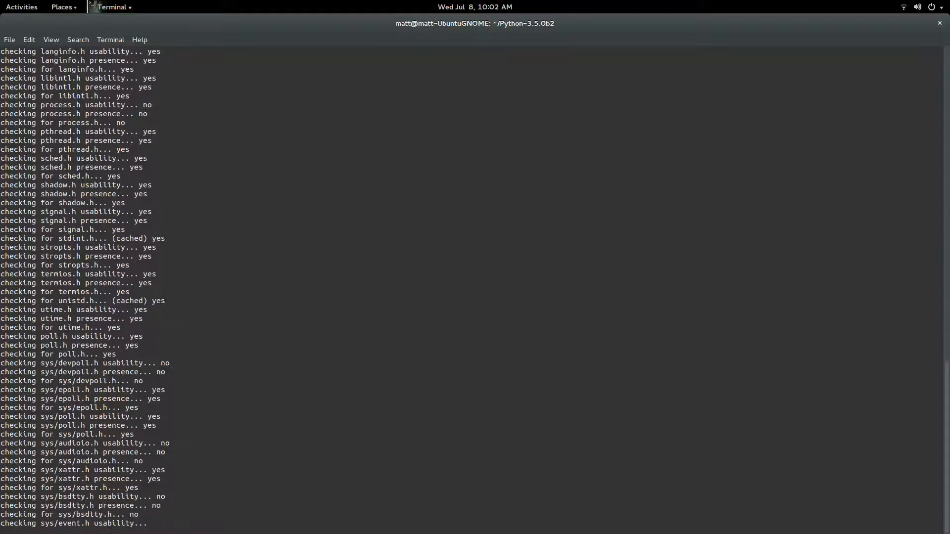
scroll("down", 3)
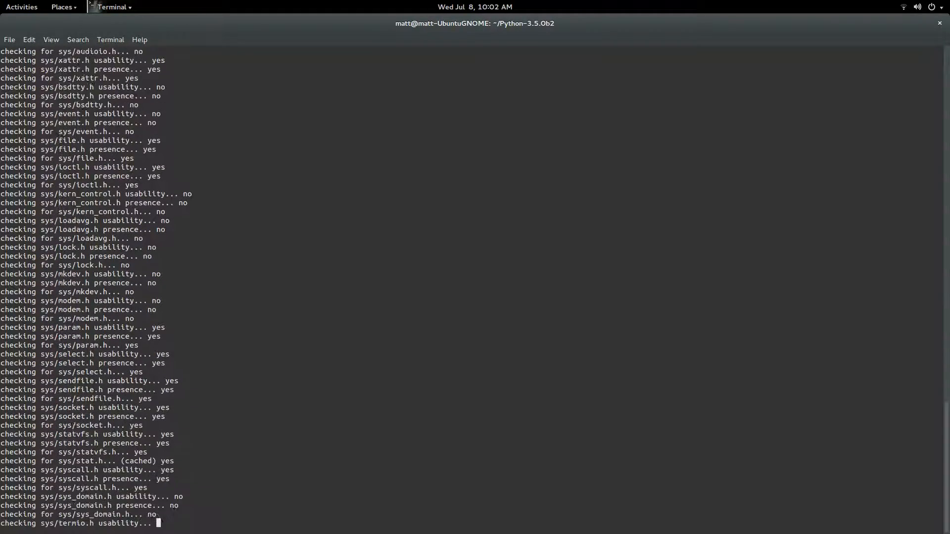
scroll("down", 3)
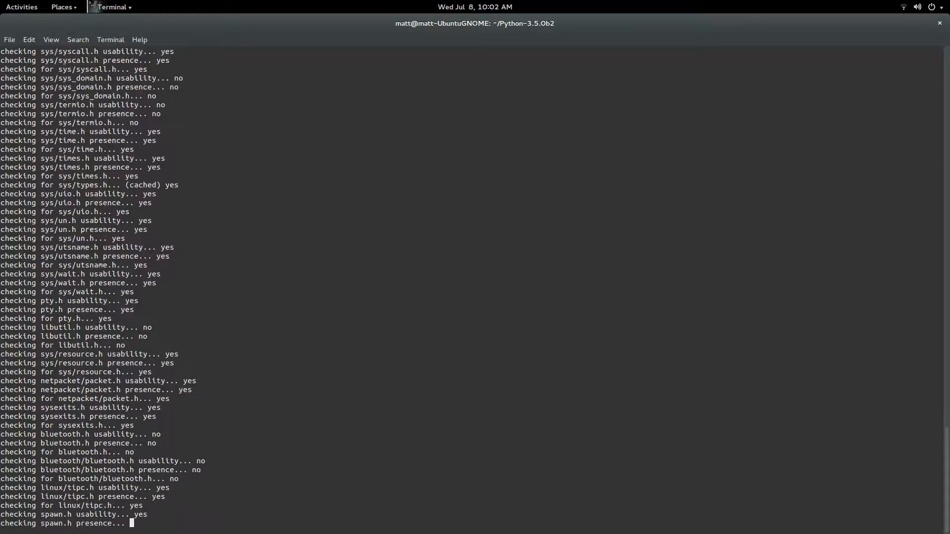
scroll("down", 3)
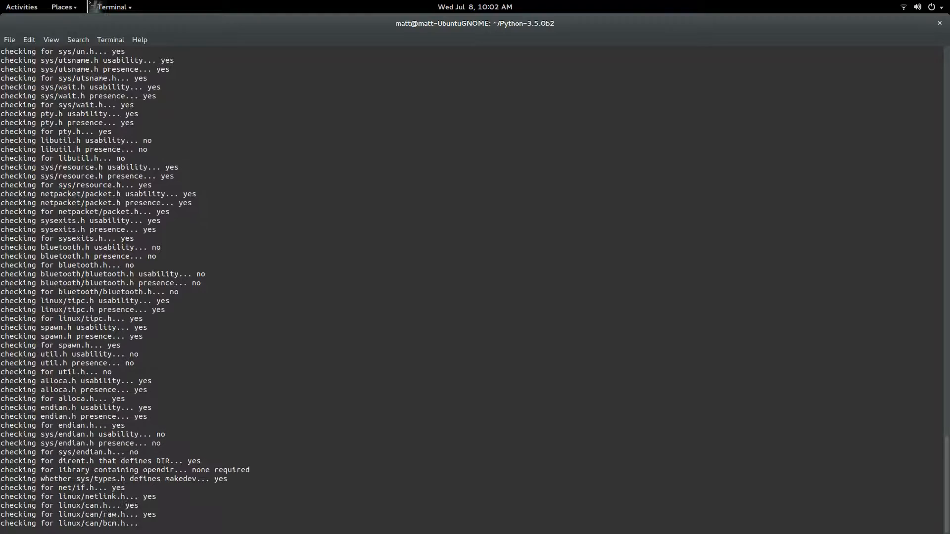
scroll("down", 3)
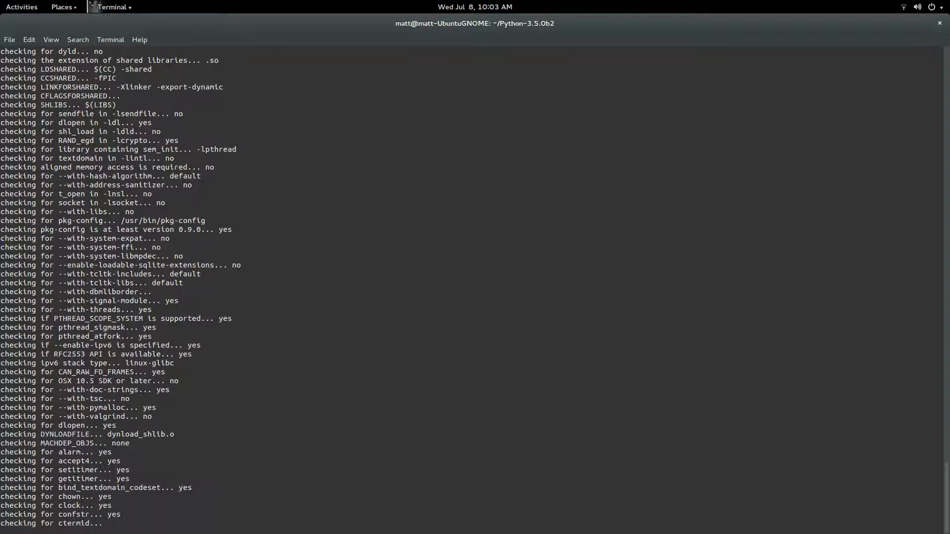
scroll("down", 3)
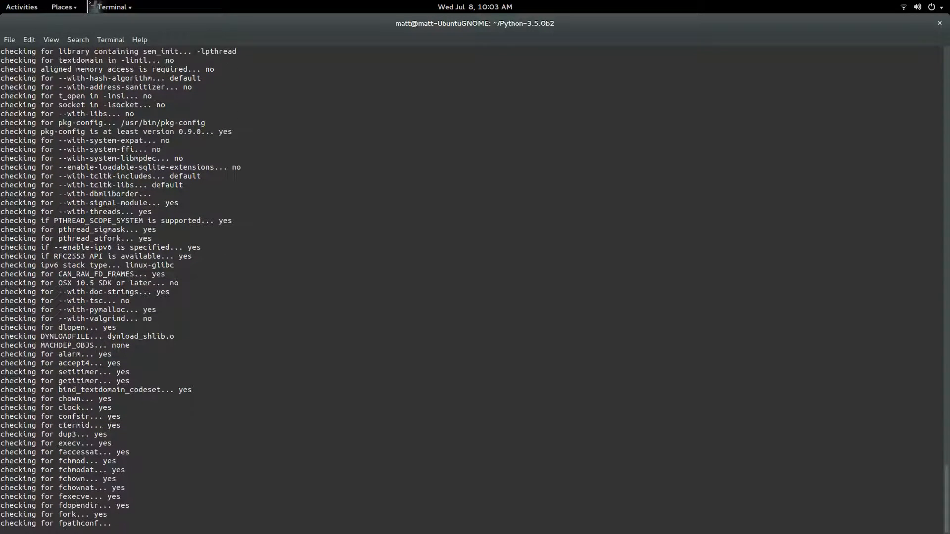
scroll("down", 3)
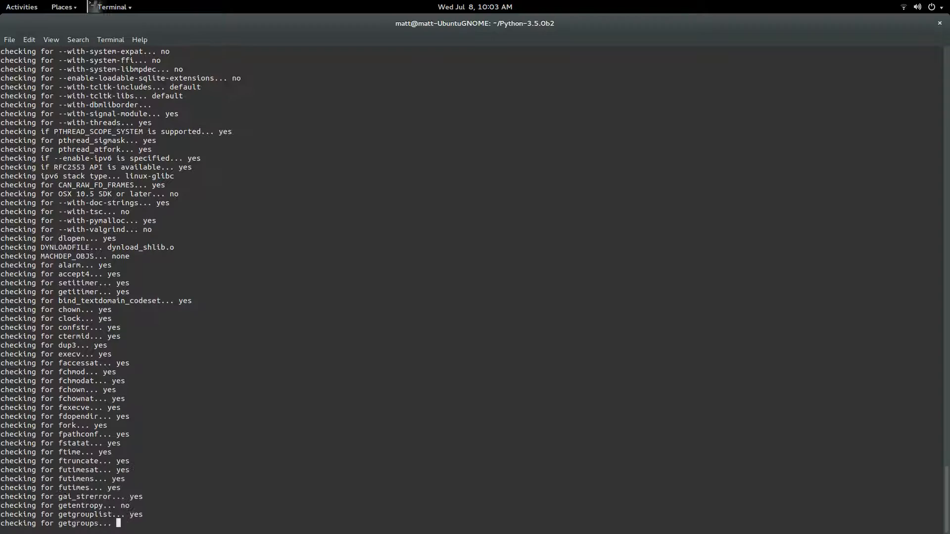
scroll("down", 3)
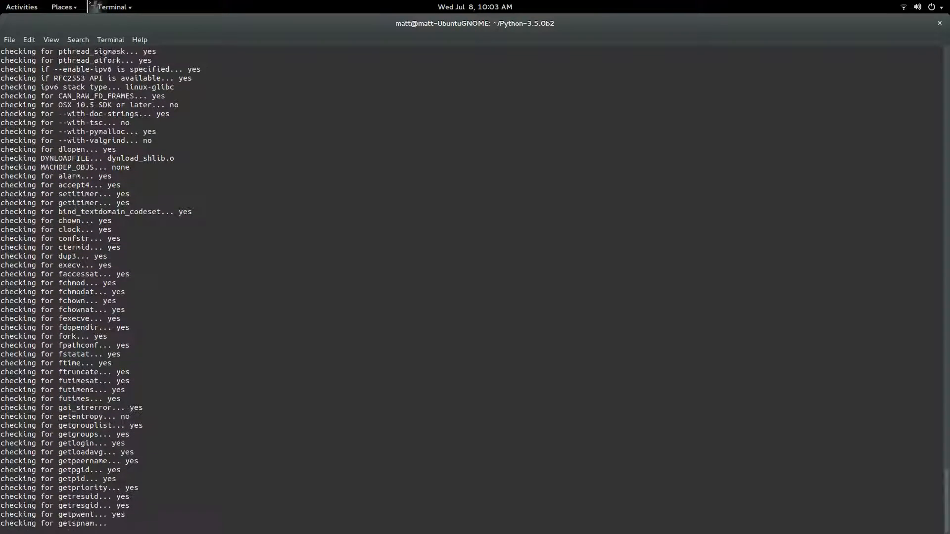
scroll("down", 3)
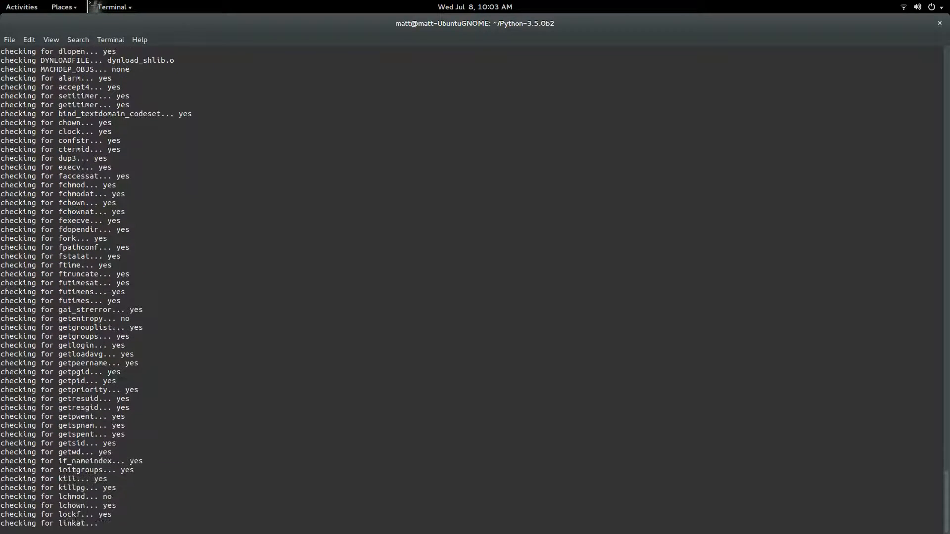
scroll("down", 3)
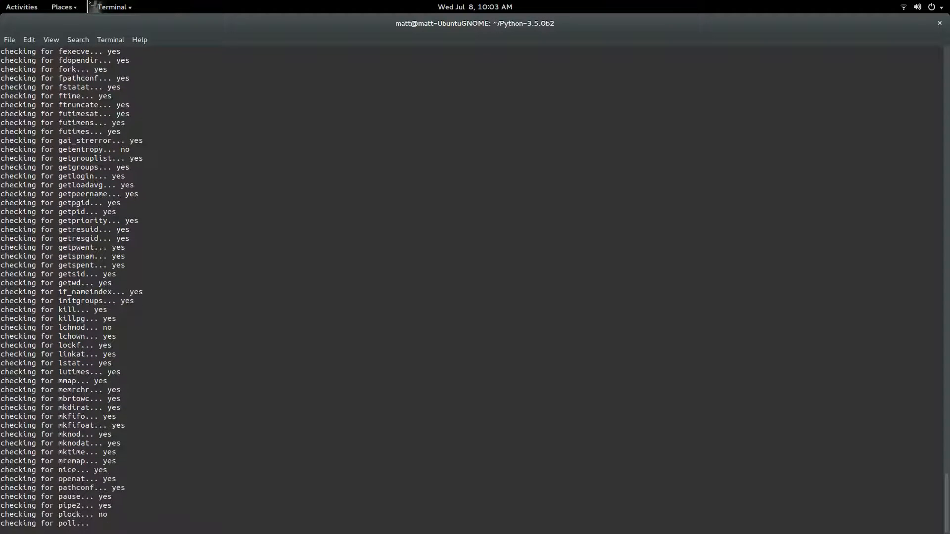
scroll("down", 3)
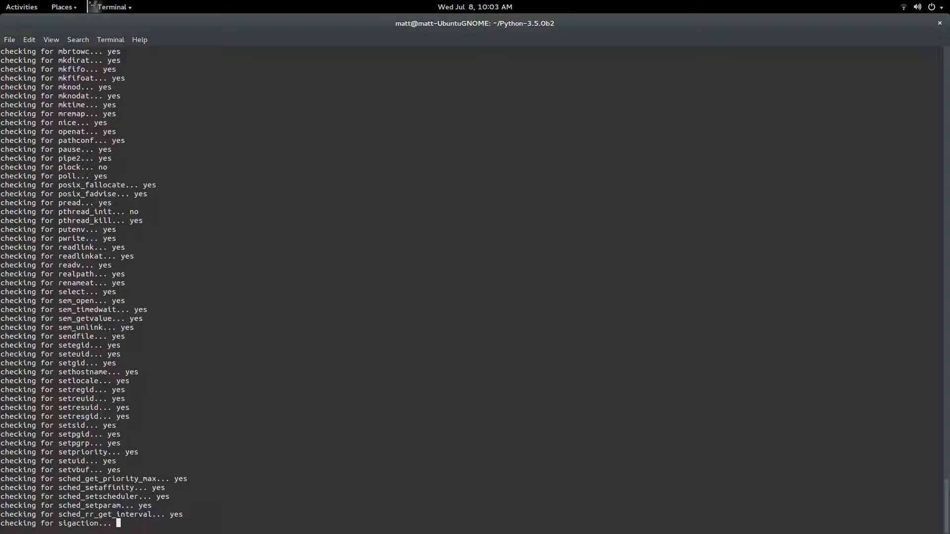
scroll("down", 3)
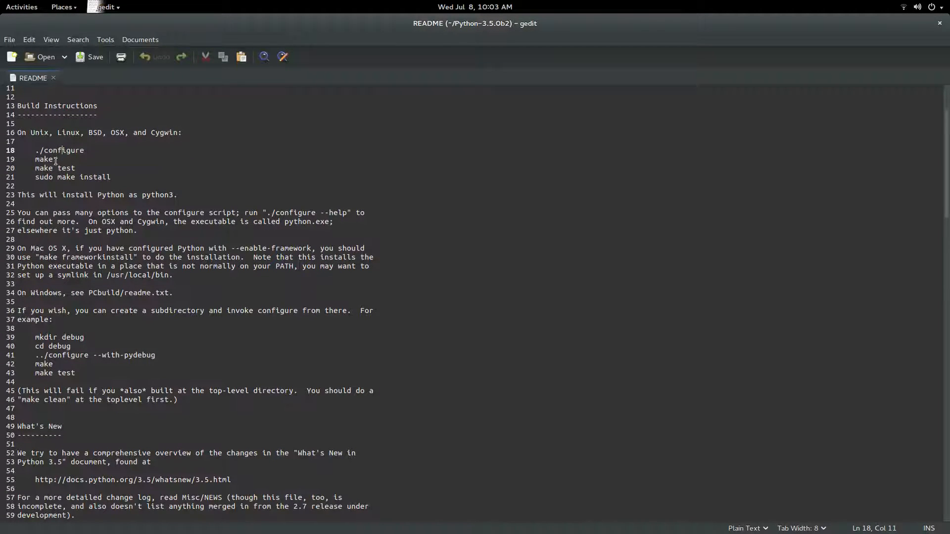
- Mark the sudo make install step in the README and scroll through the Unix build steps
left_click(71, 170)
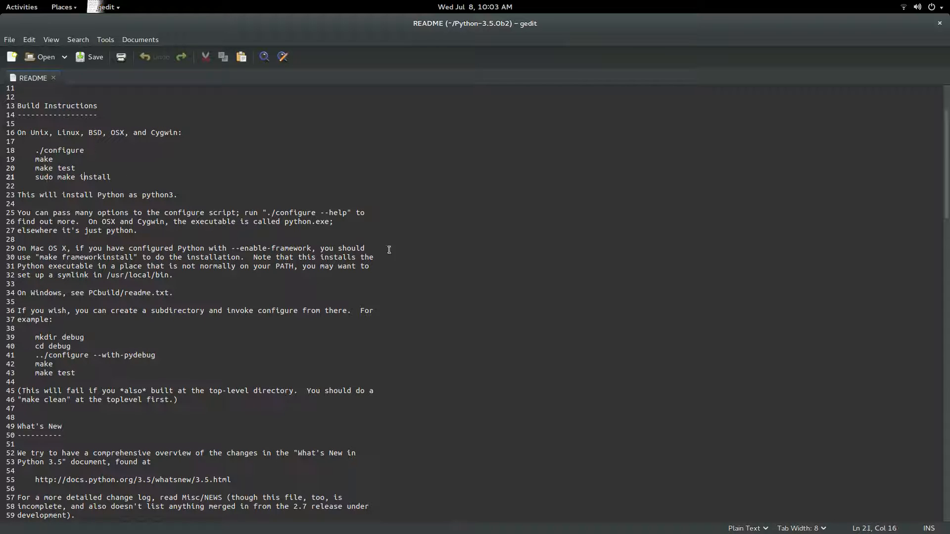
mouse_move(943, 389)
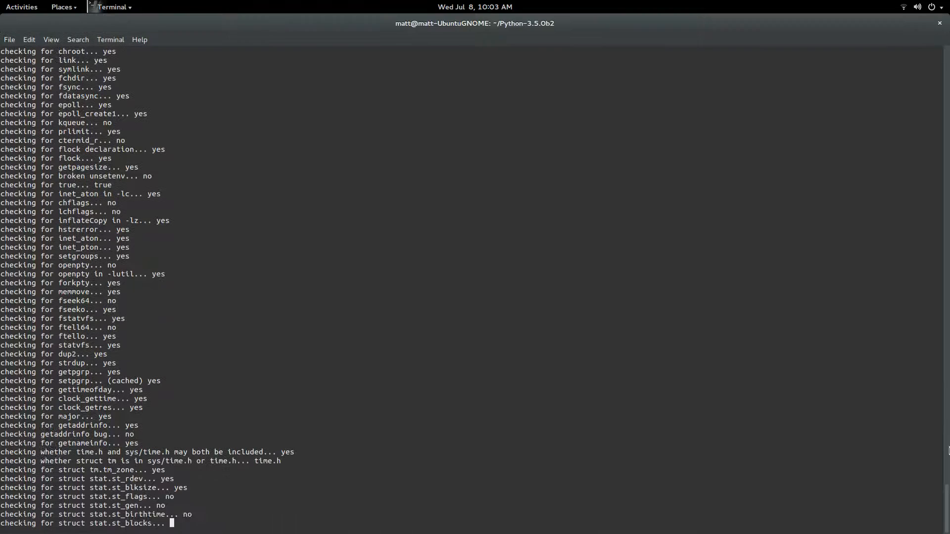
scroll("down", 3)
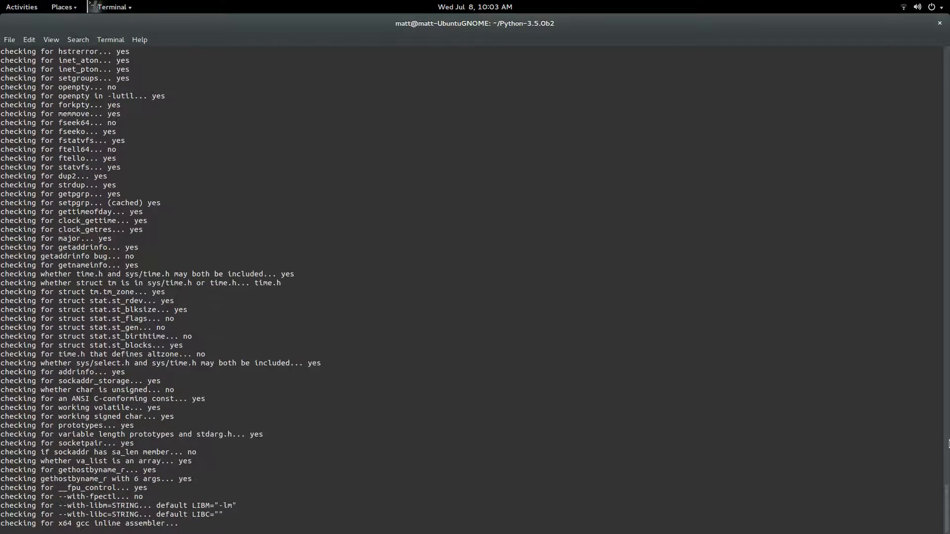
scroll("down", 3)
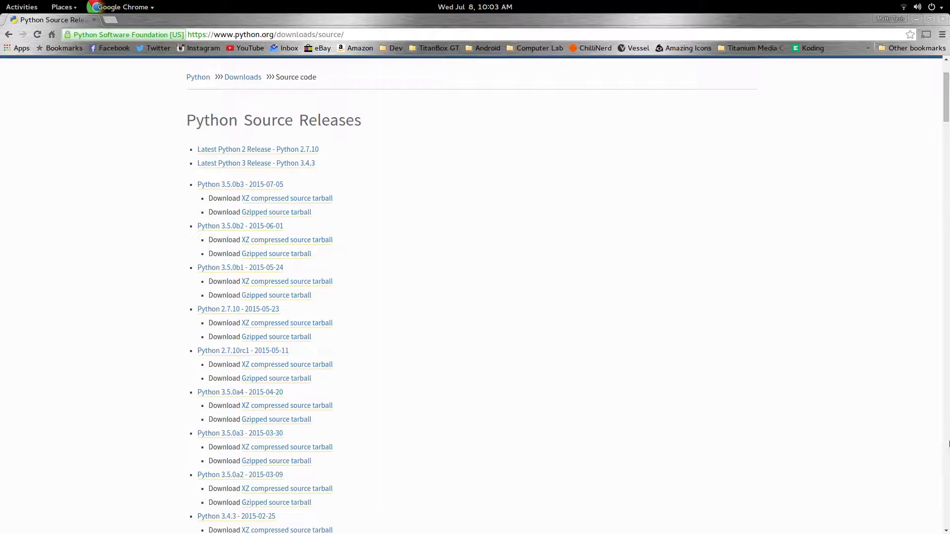
mouse_move(843, 267)
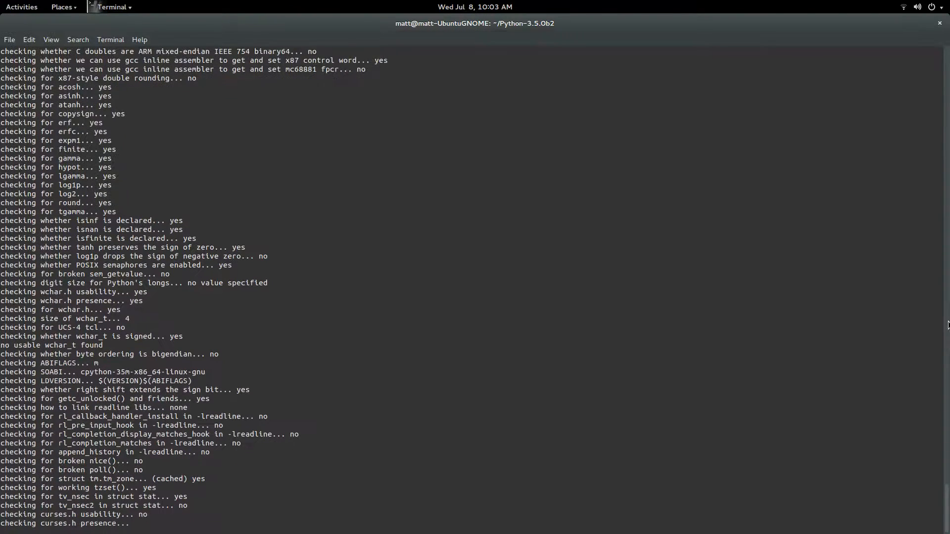
- Follow configure's curses, device-file and computed gotos checks in the terminal
scroll("down", 3)
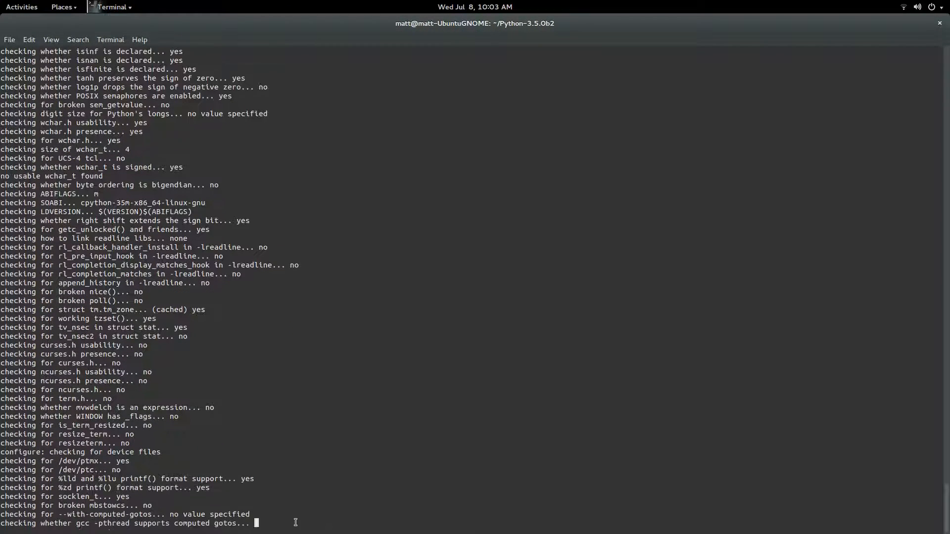